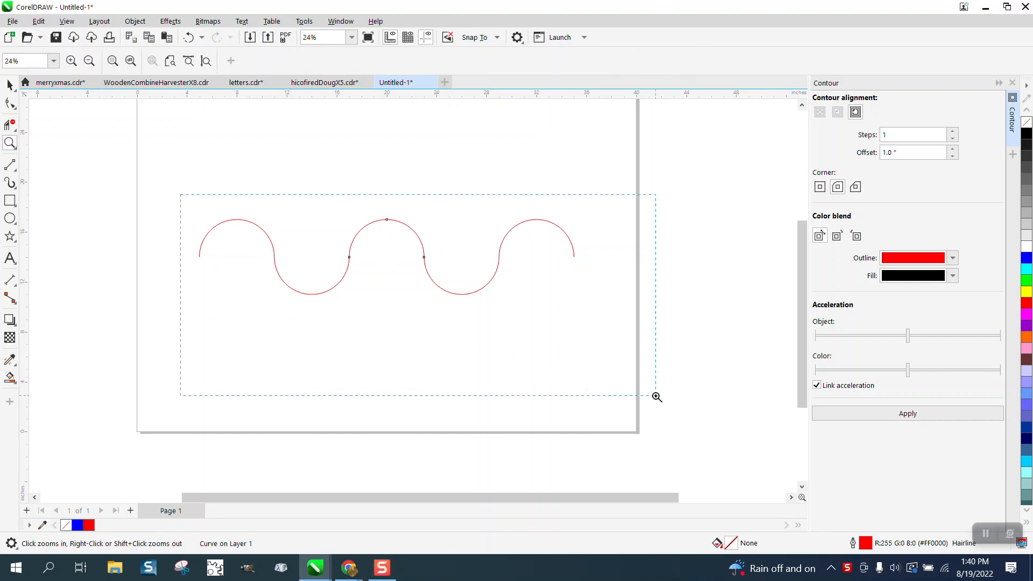
Zoom in on the wavy line and review the Contour docker before undoing the join.
{"action": "left_click", "coordinate": [656, 397]}
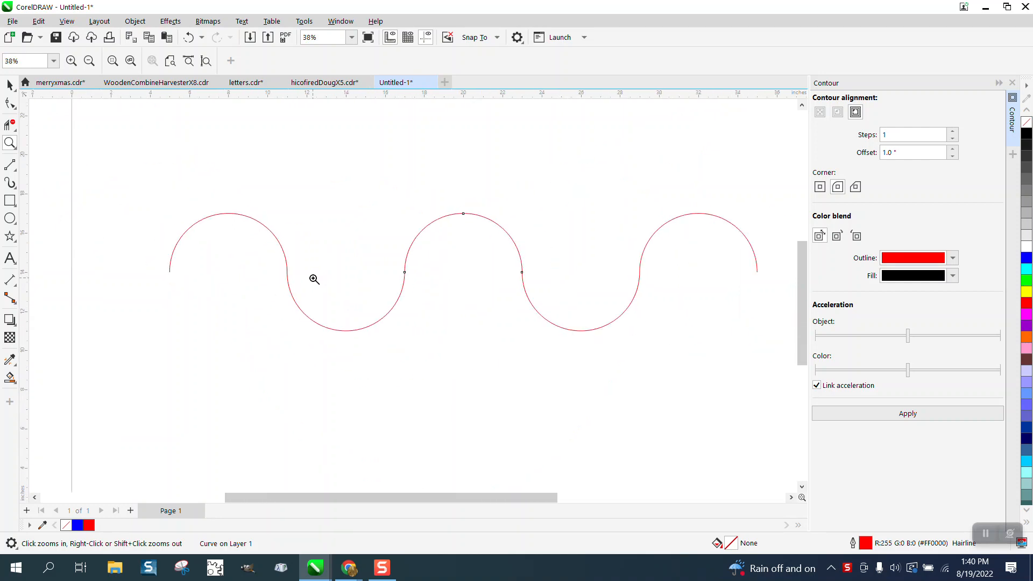
{"action": "mouse_move", "coordinate": [295, 187]}
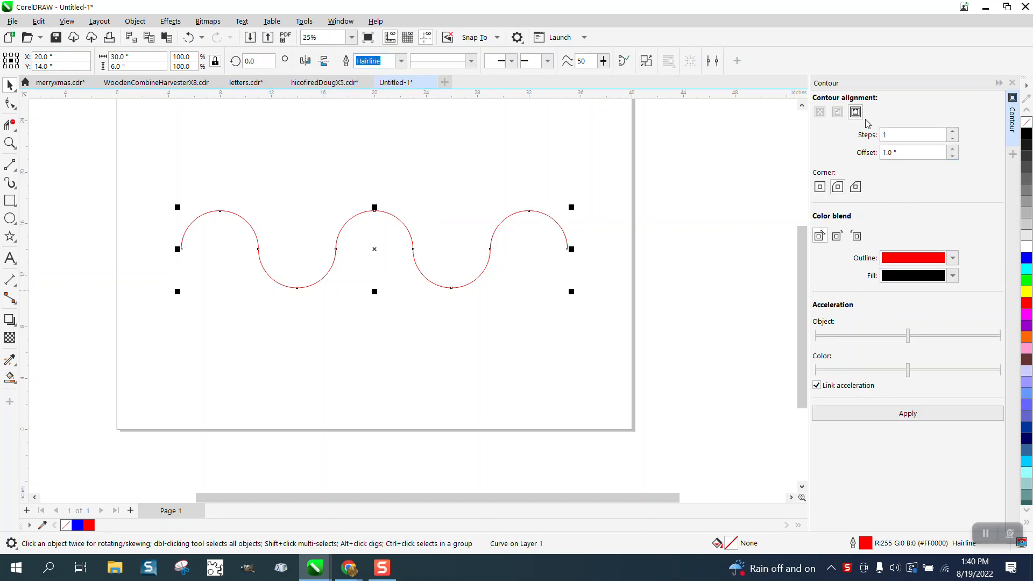
{"action": "mouse_move", "coordinate": [855, 110]}
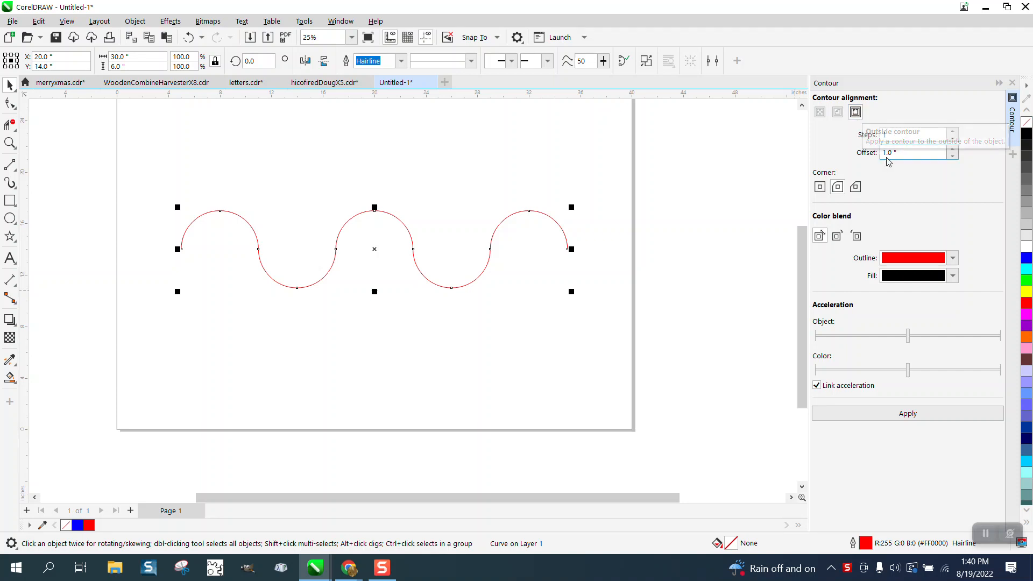
{"action": "left_click", "coordinate": [907, 413]}
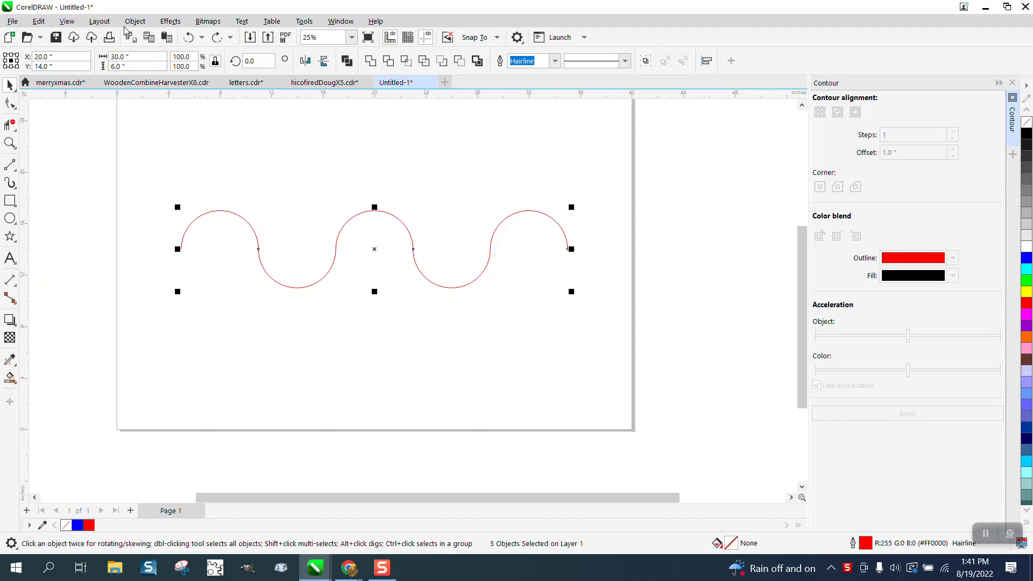
{"action": "left_click", "coordinate": [135, 21]}
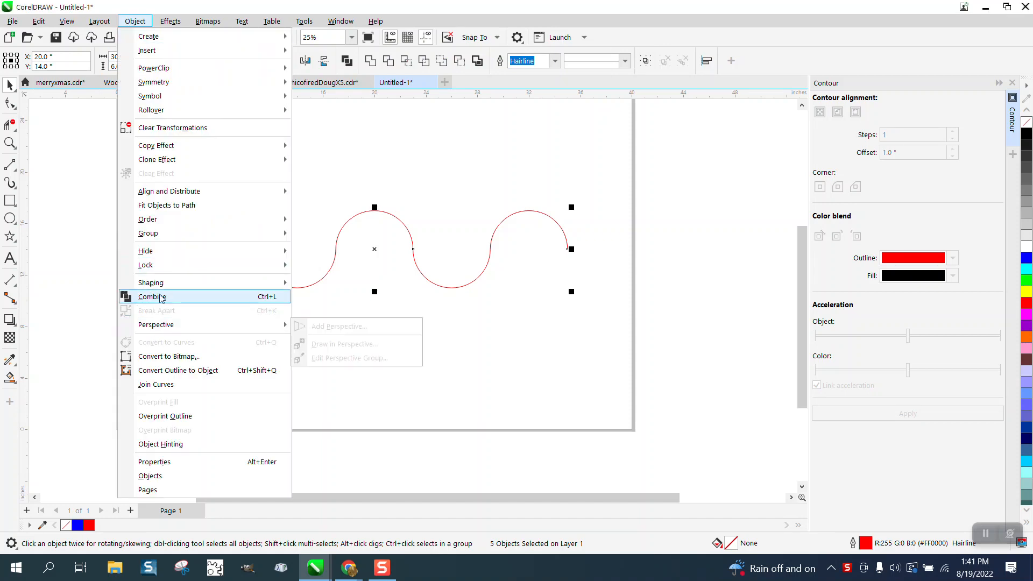
{"action": "left_click", "coordinate": [152, 297]}
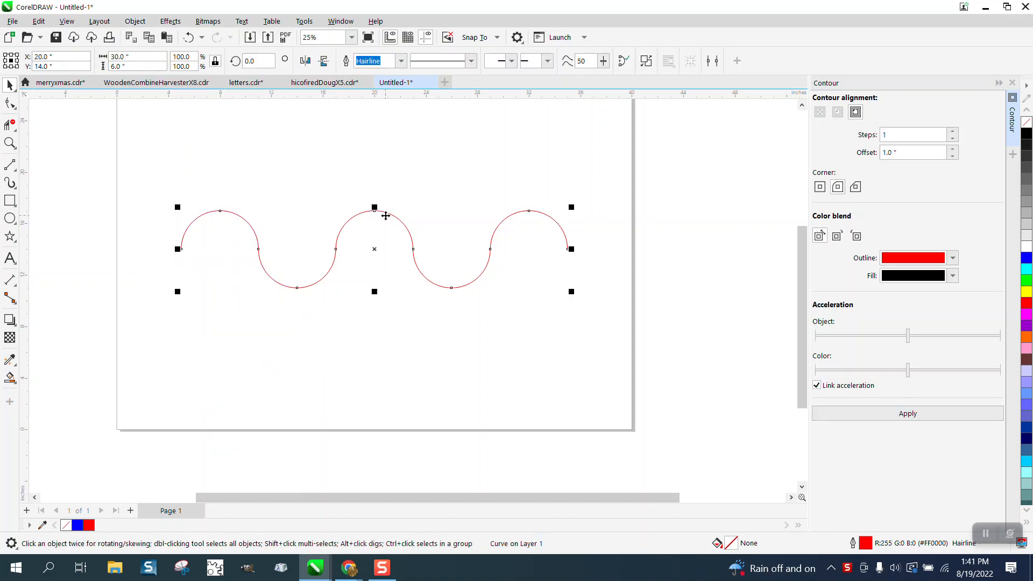
{"action": "left_click", "coordinate": [907, 413]}
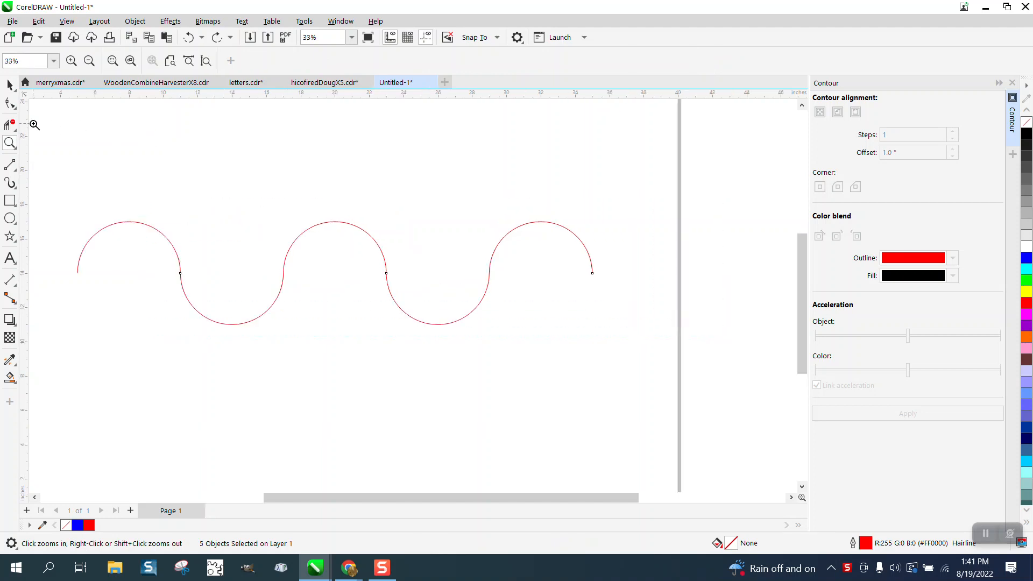
With the Shape tool, marquee-select the junction nodes between neighbouring arcs.
{"action": "left_click", "coordinate": [10, 104]}
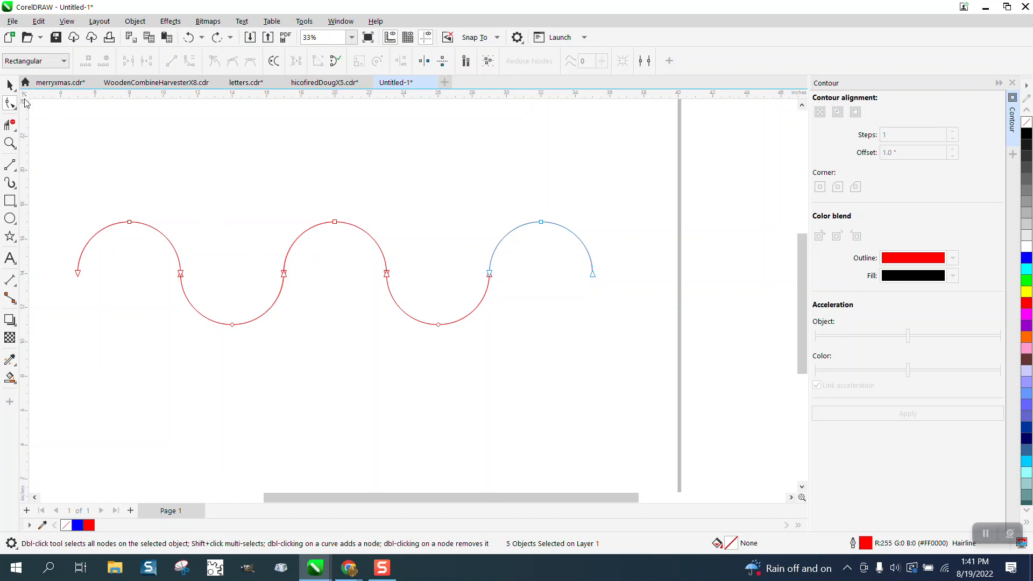
{"action": "mouse_move", "coordinate": [68, 181]}
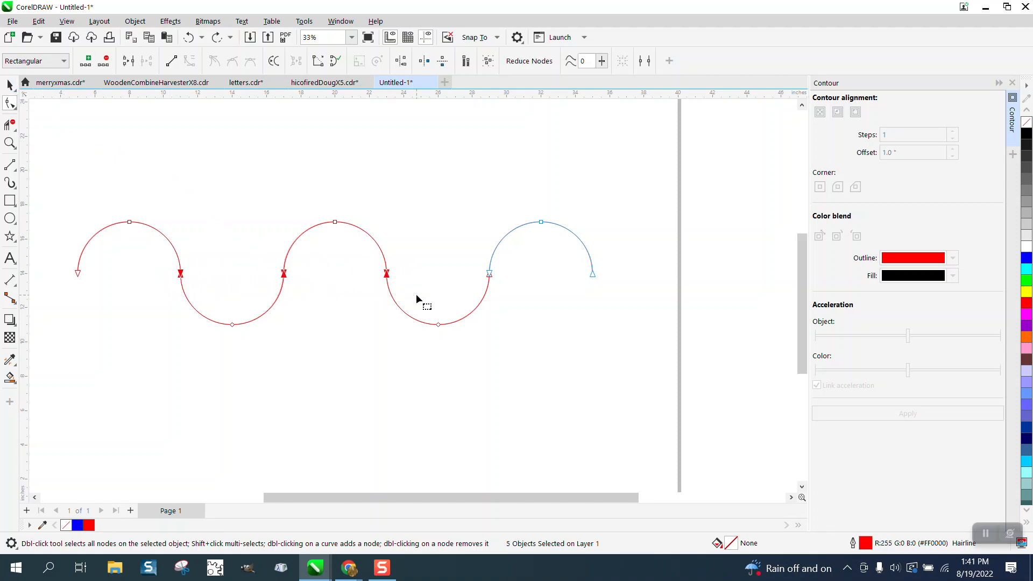
{"action": "left_click_drag", "start_coordinate": [416, 301], "coordinate": [534, 300]}
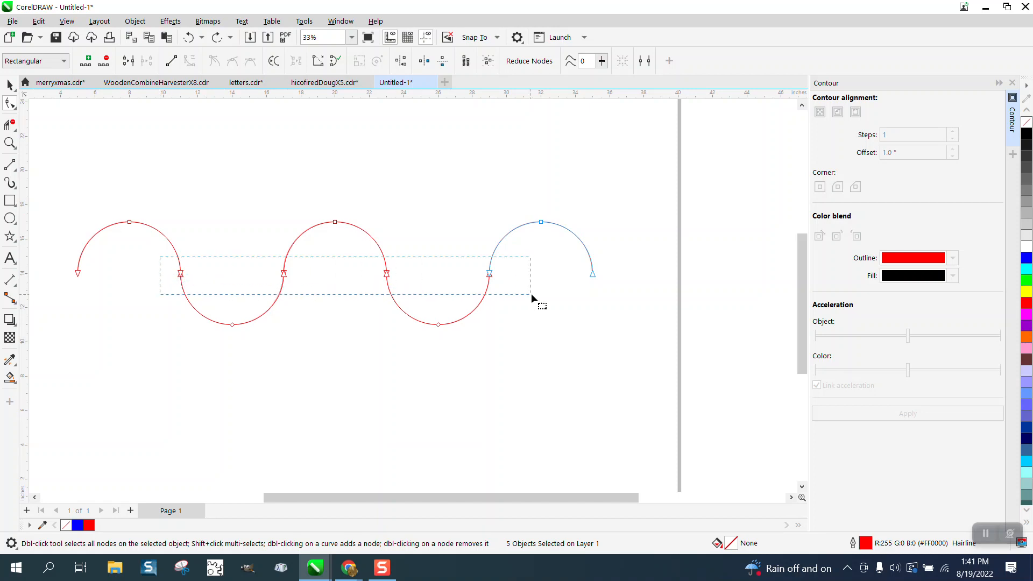
{"action": "left_click", "coordinate": [341, 22]}
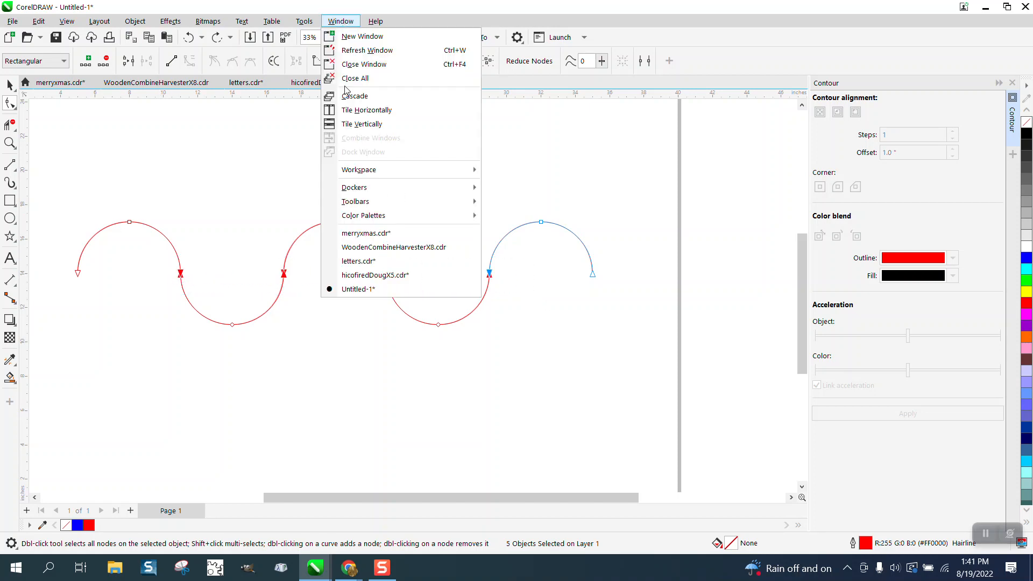
{"action": "mouse_move", "coordinate": [377, 188]}
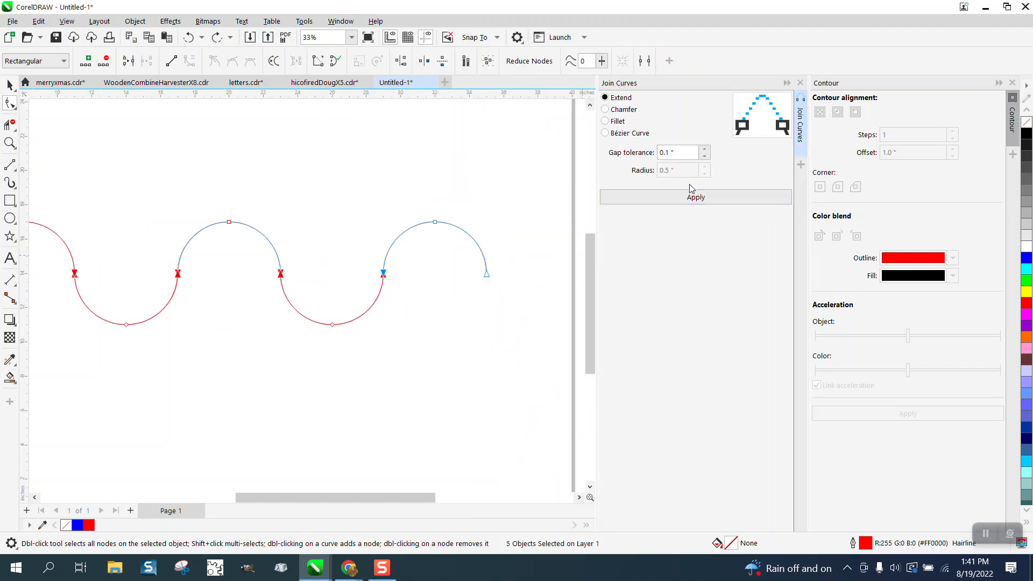
Join the arc ends into one curve using Extend with 0.1" gap tolerance.
{"action": "left_click", "coordinate": [695, 196]}
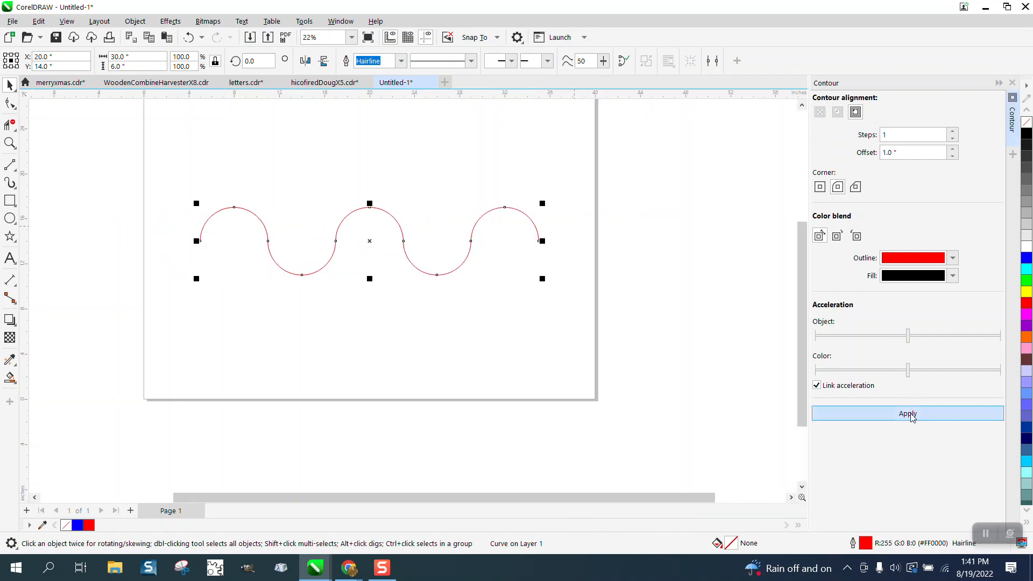
Apply a 1-step, 1.0" outside contour and break it apart from the wave.
{"action": "left_click", "coordinate": [907, 414]}
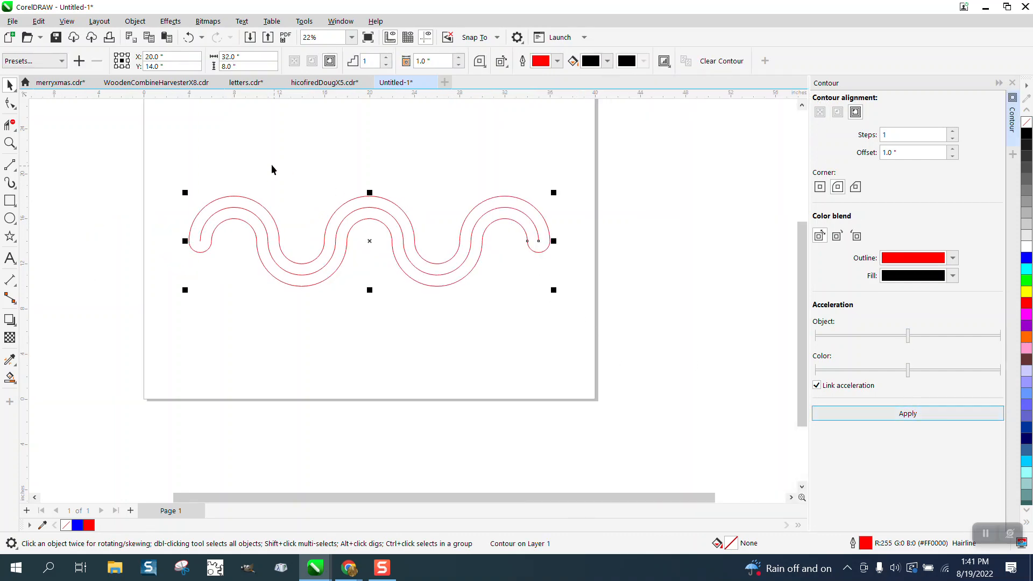
{"action": "left_click", "coordinate": [135, 22]}
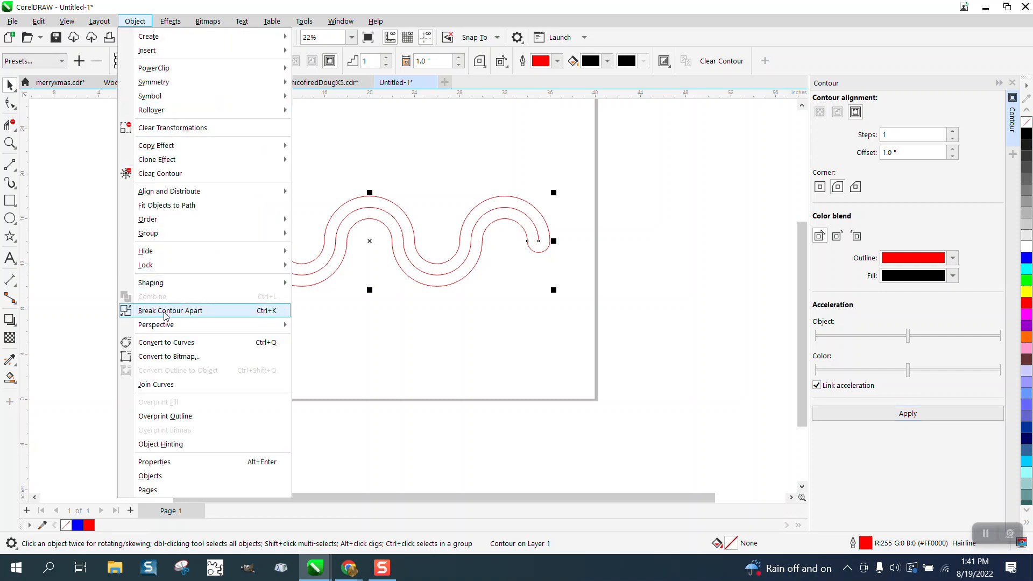
{"action": "left_click", "coordinate": [170, 310]}
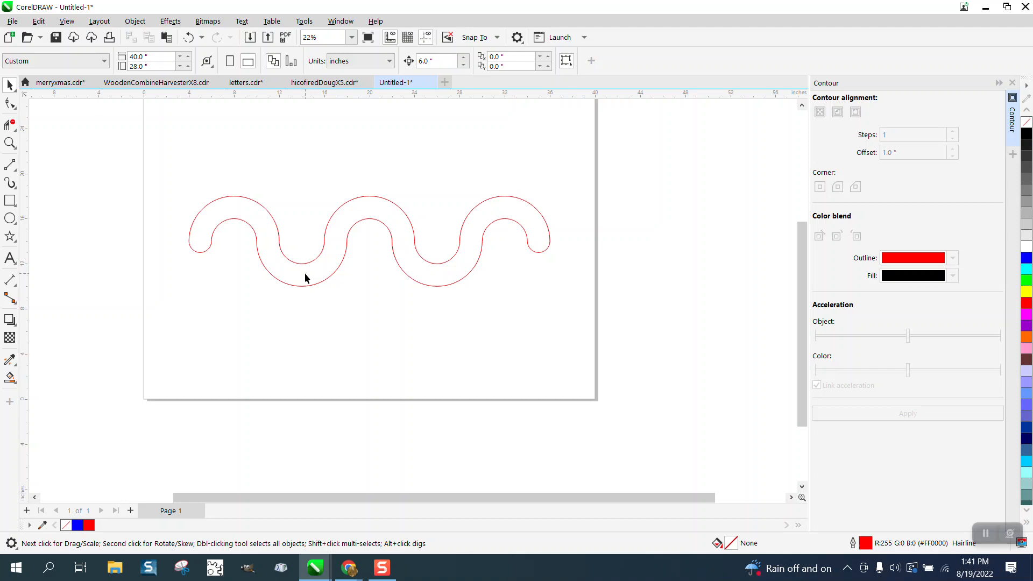
{"action": "mouse_move", "coordinate": [369, 221]}
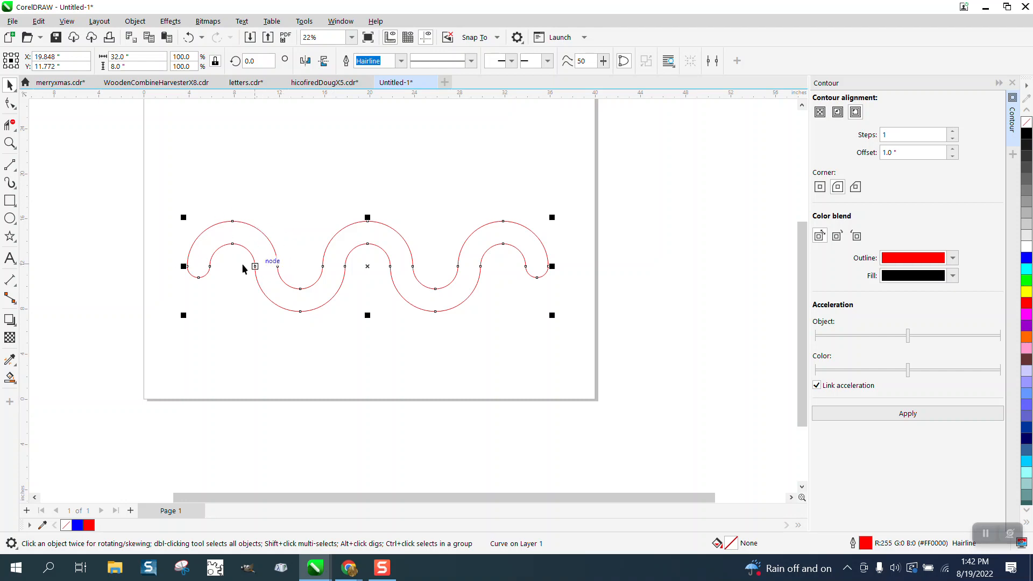
{"action": "mouse_move", "coordinate": [476, 280]}
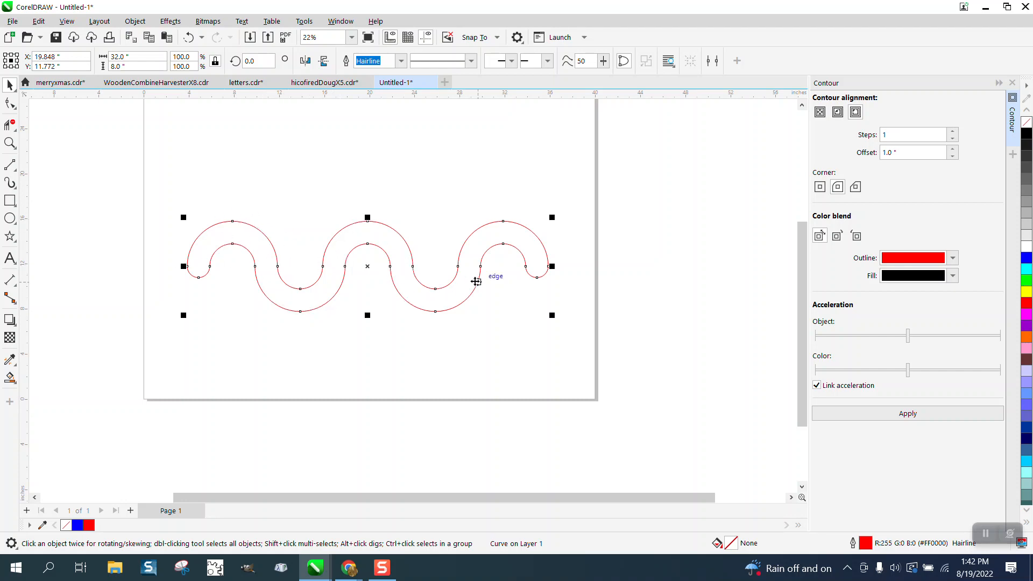
{"action": "mouse_move", "coordinate": [295, 257]}
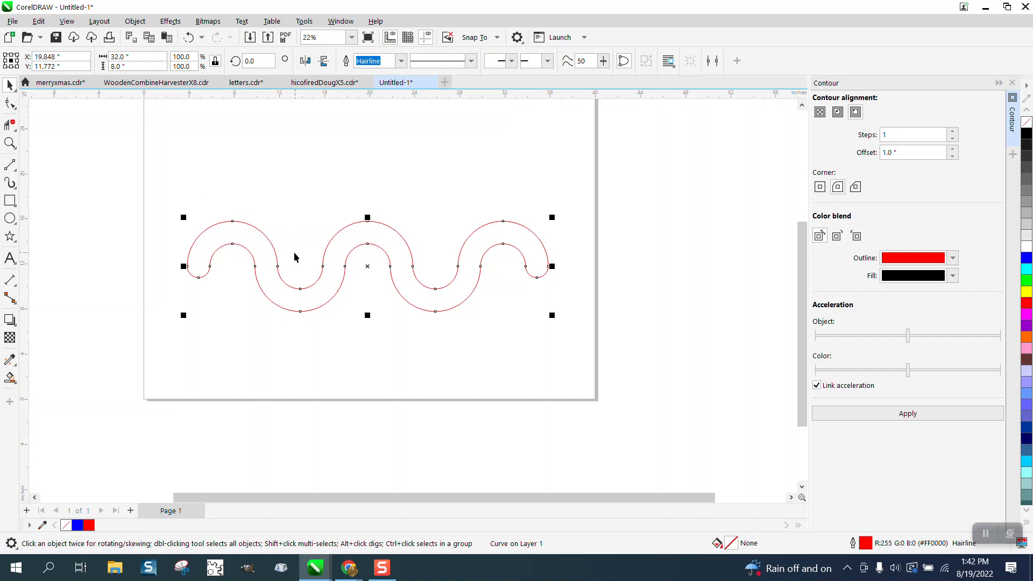